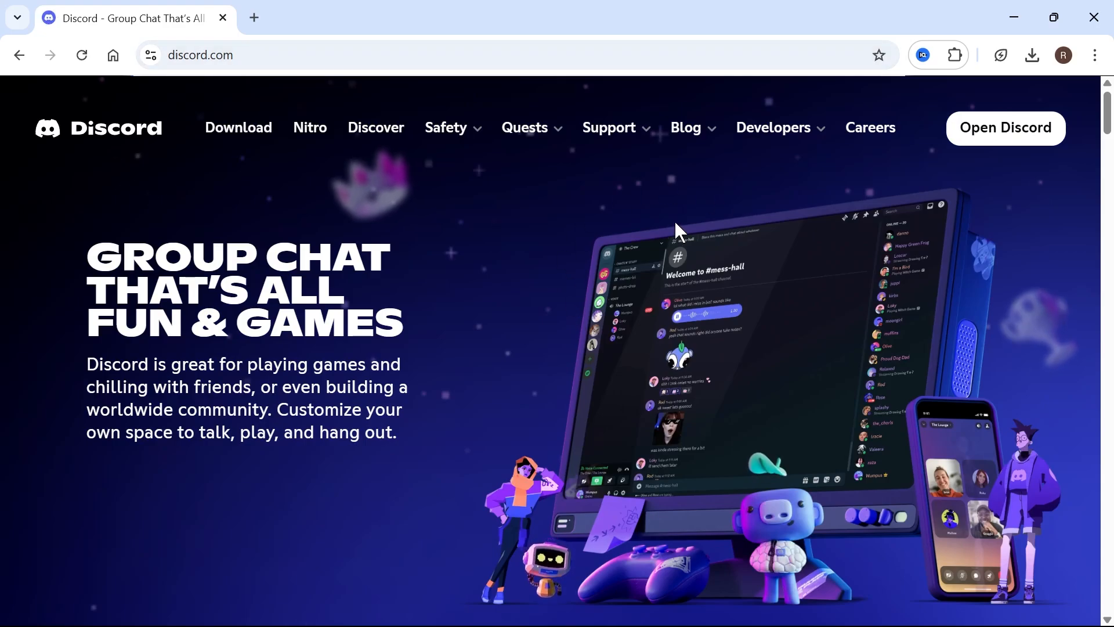
mouse_move(1009, 131)
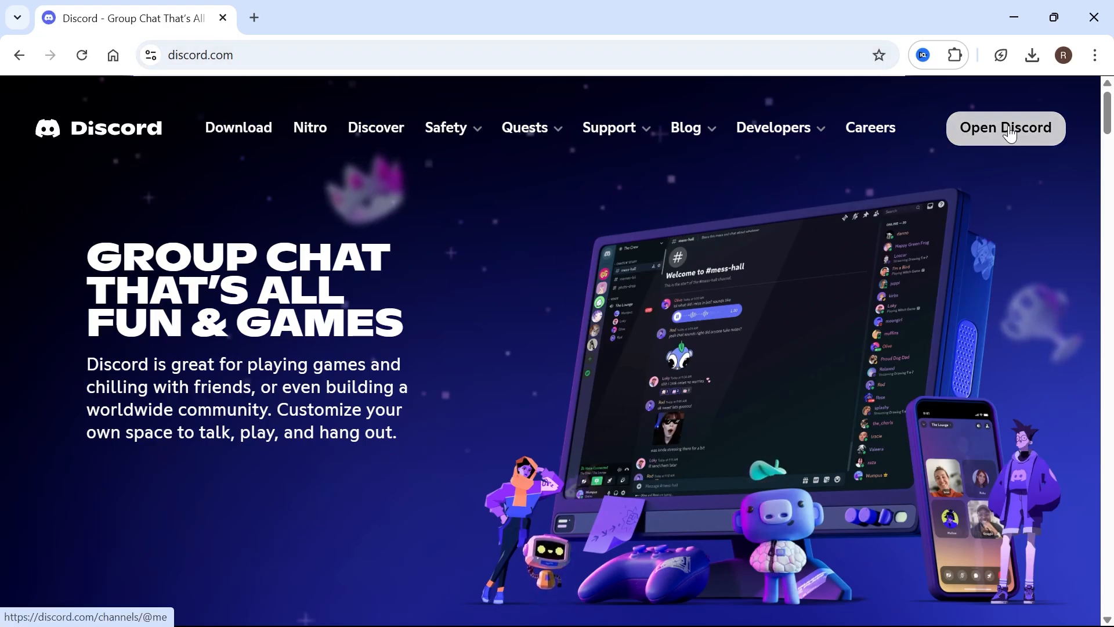
- Launch the Discord web app from discord.com's 'Open Discord' button
click(1006, 128)
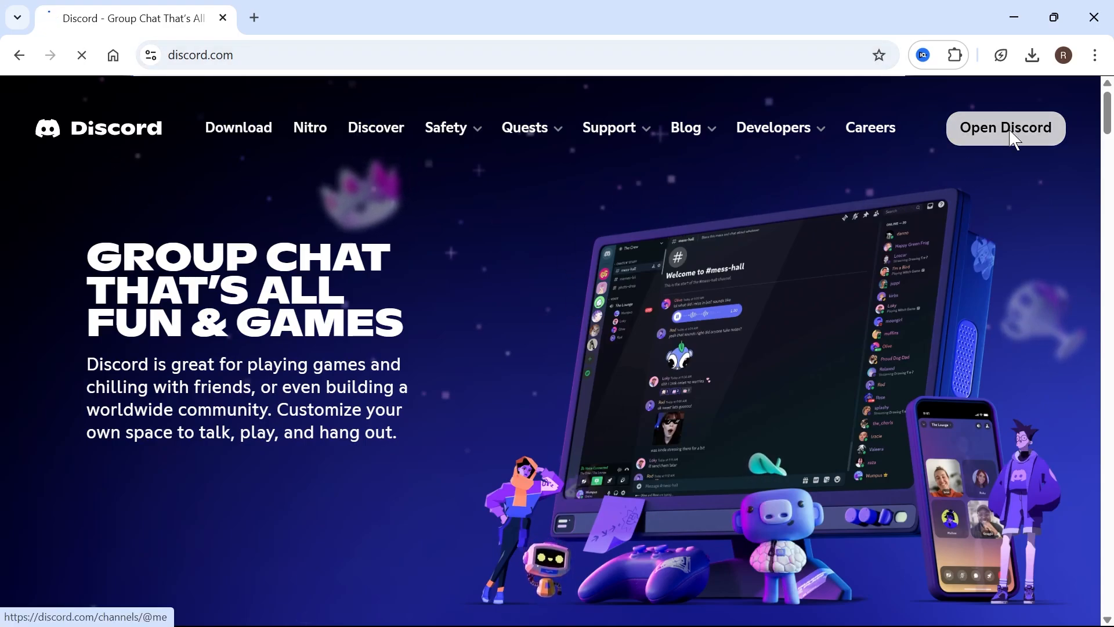
click(1006, 128)
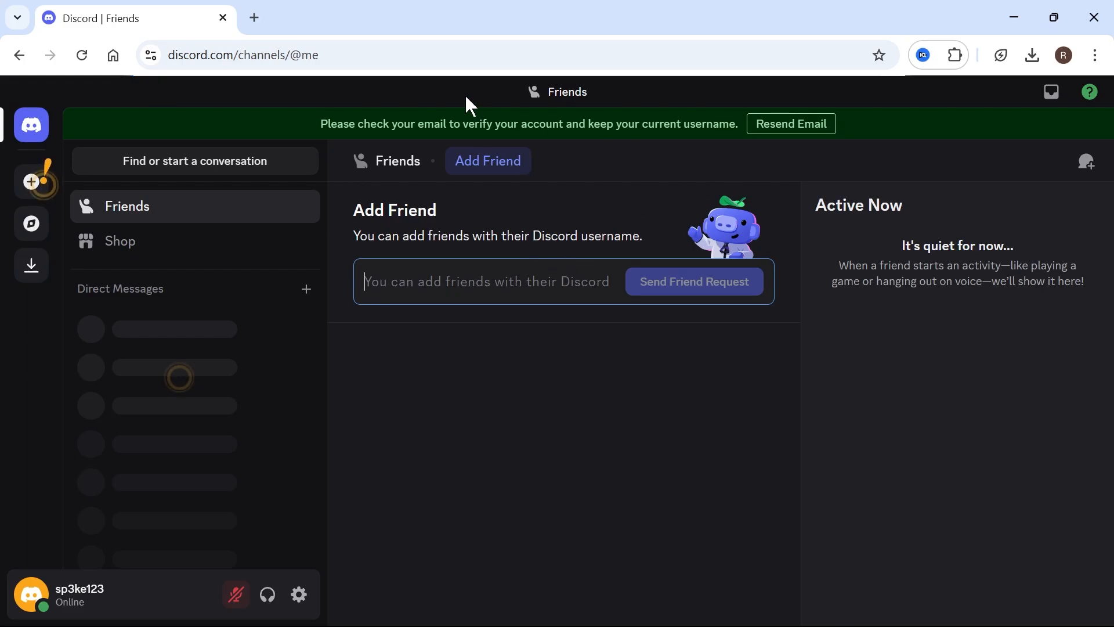
mouse_move(680, 143)
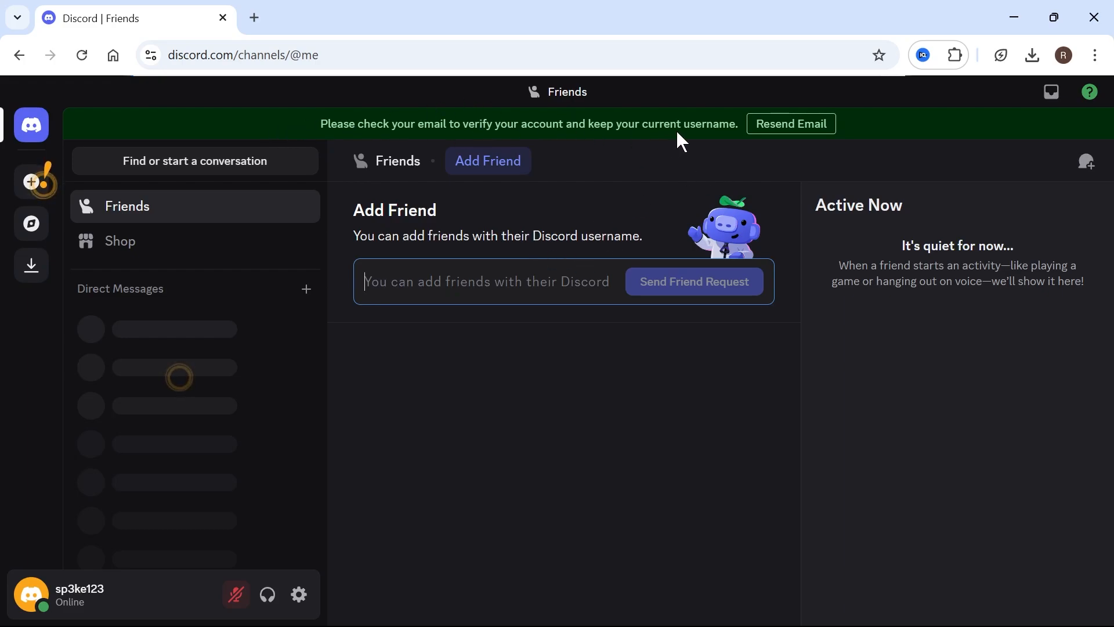
mouse_move(794, 133)
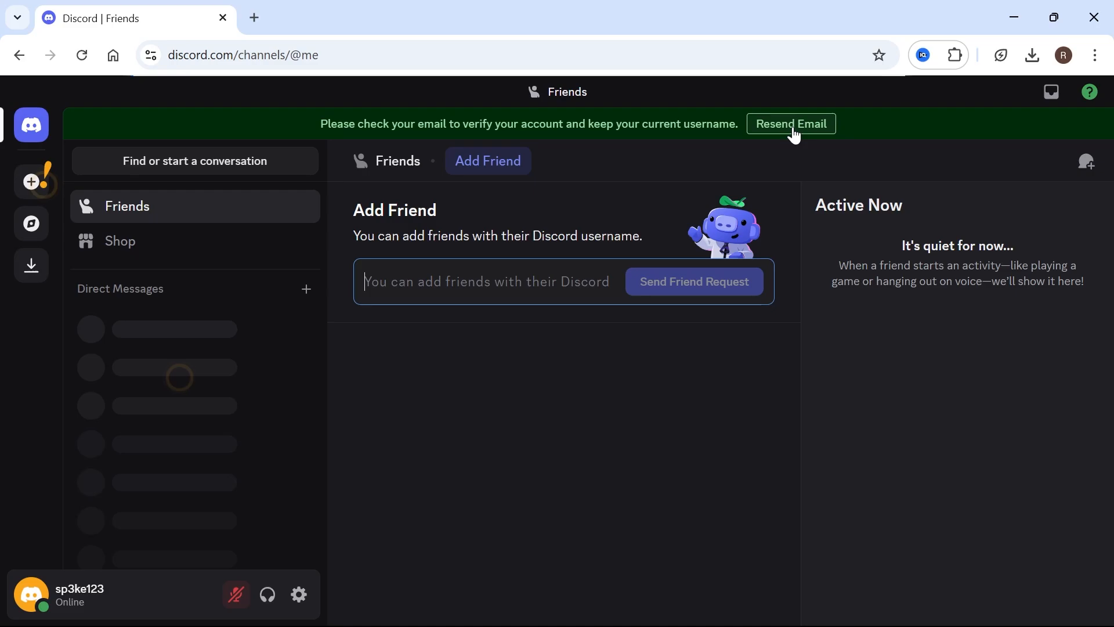
- Resend the account verification email from the green Discord banner
click(790, 124)
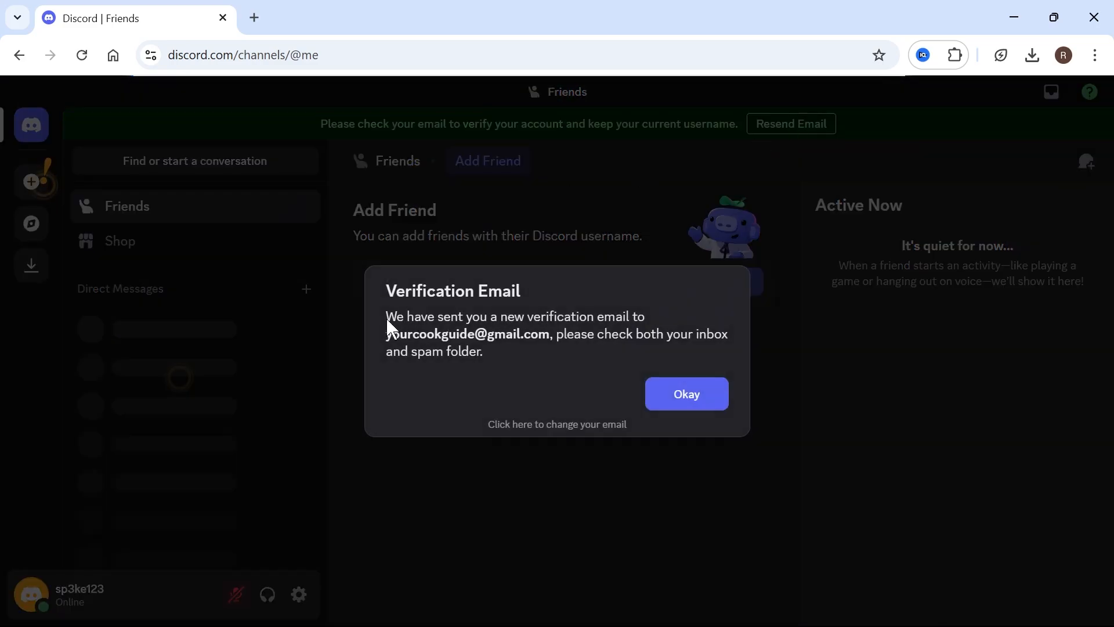
mouse_move(455, 345)
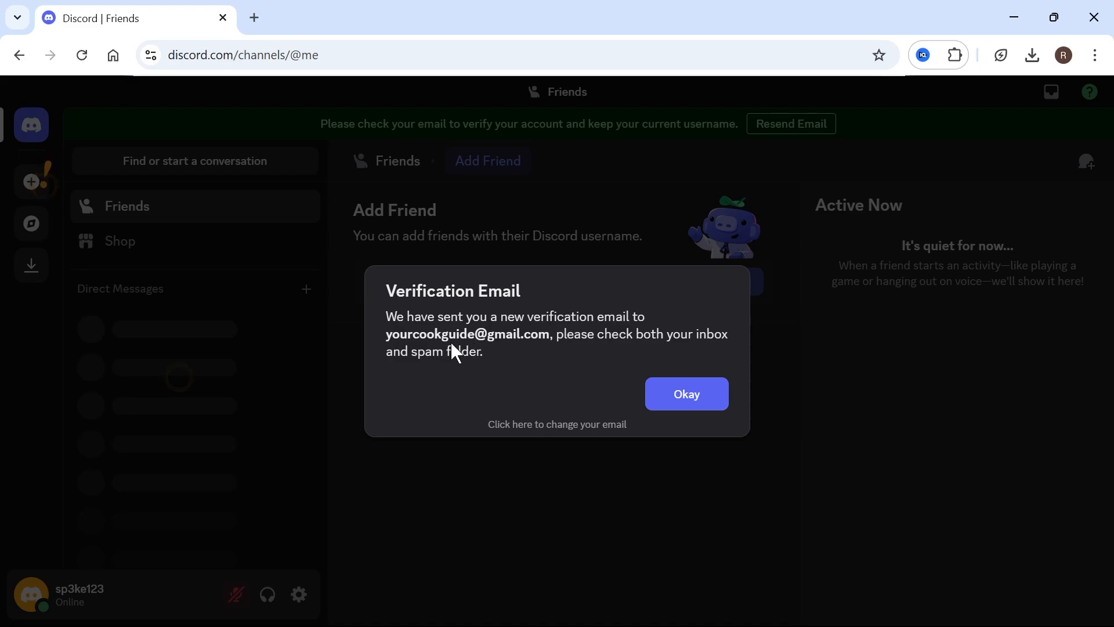
mouse_move(505, 348)
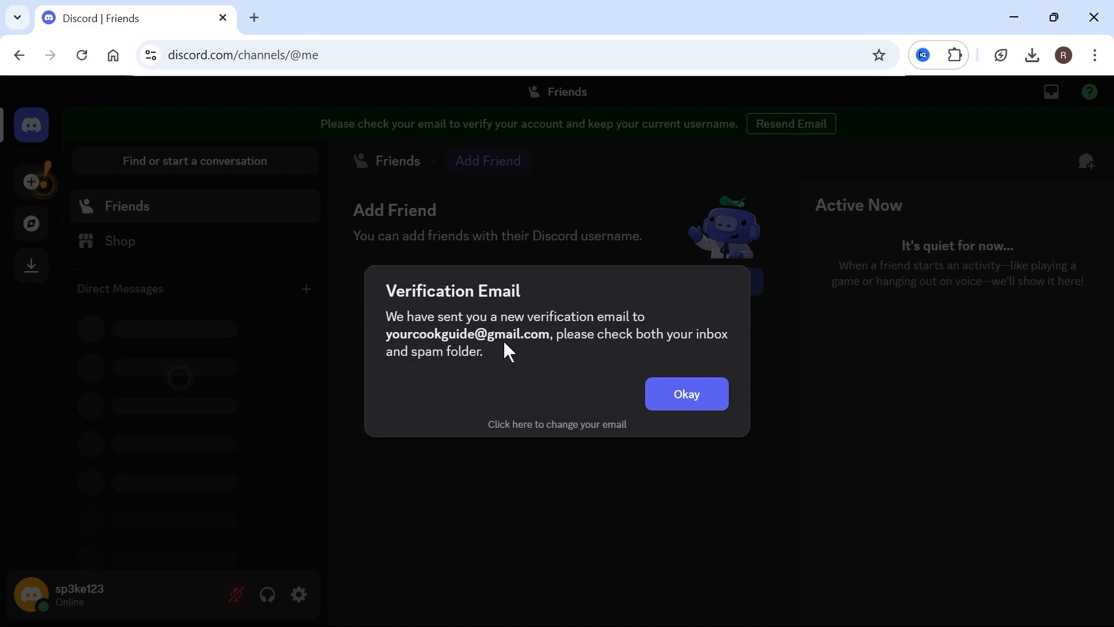
mouse_move(530, 429)
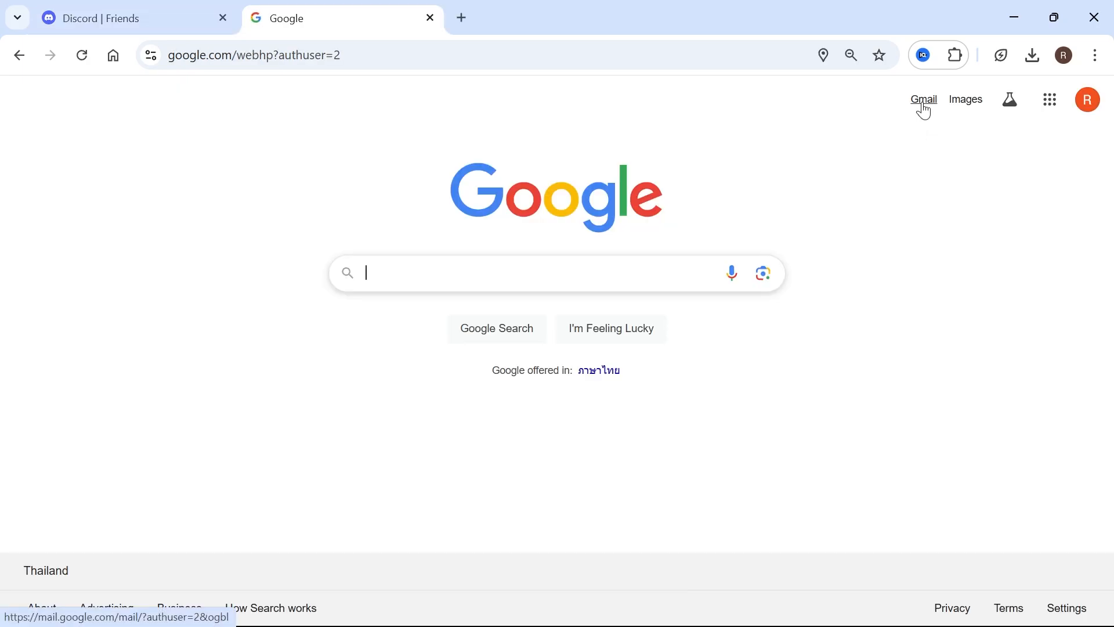
- Go to Gmail and click 'Verify Email' in the Discord verification message
click(923, 99)
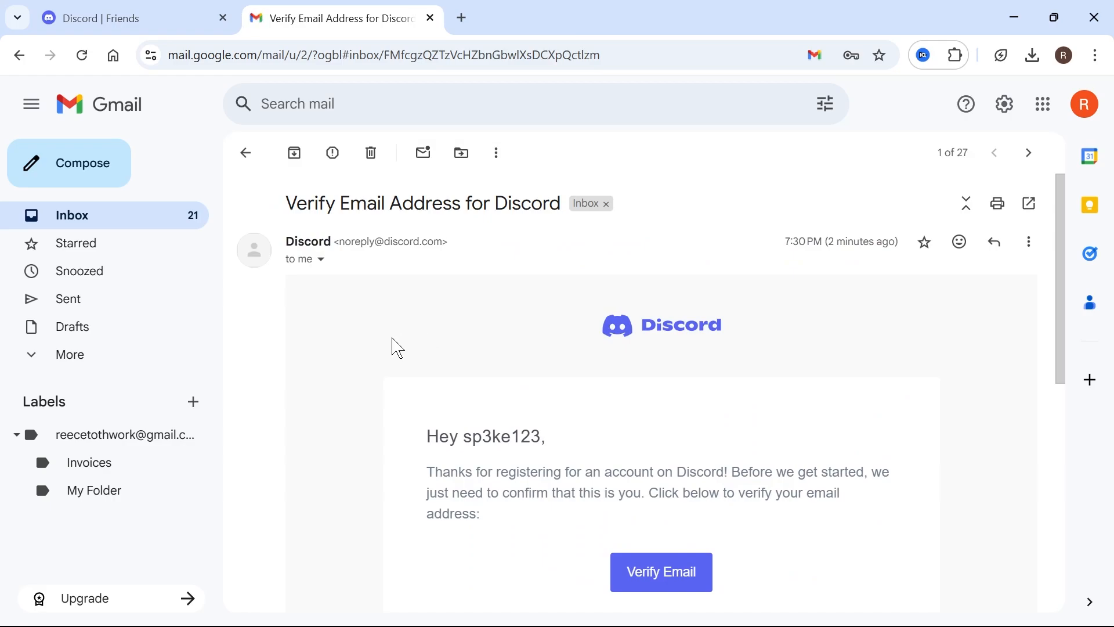
scroll(down, 3)
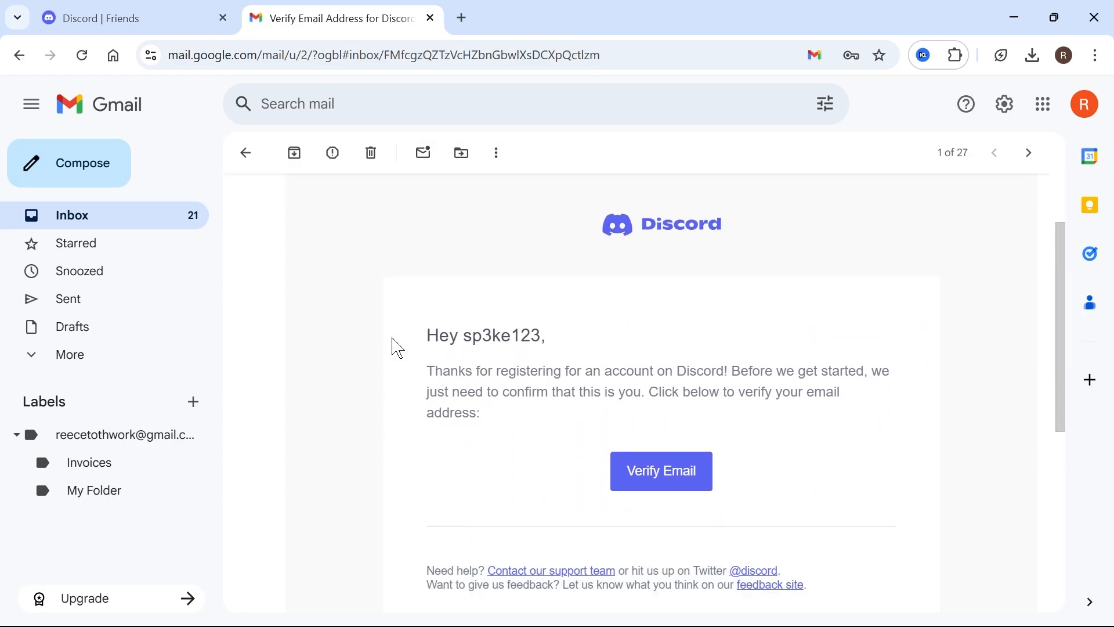
scroll(down, 3)
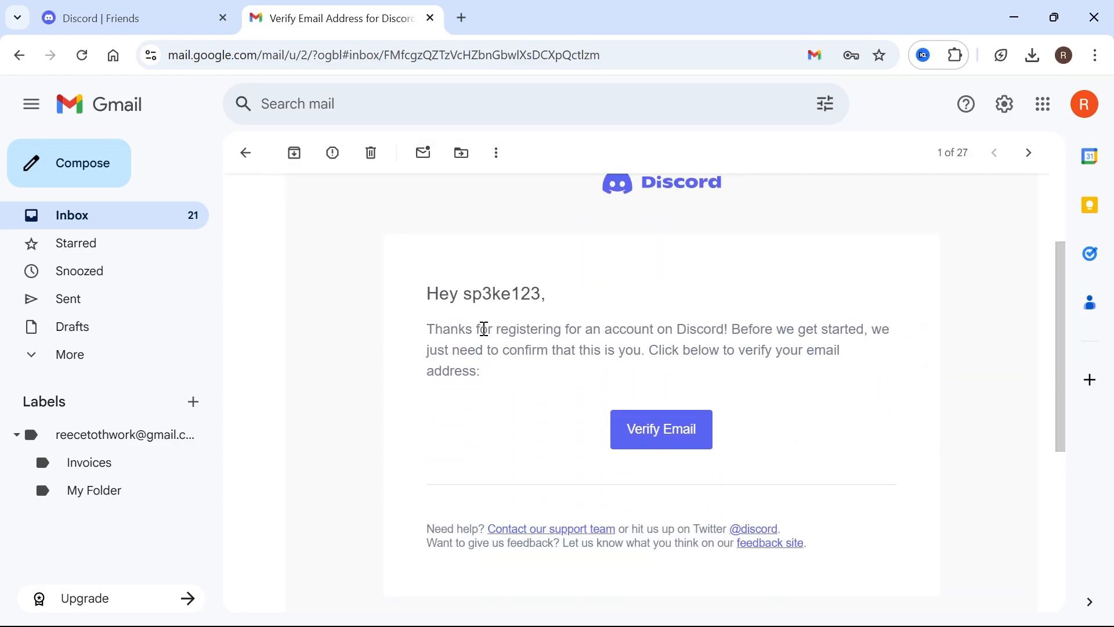
mouse_move(654, 433)
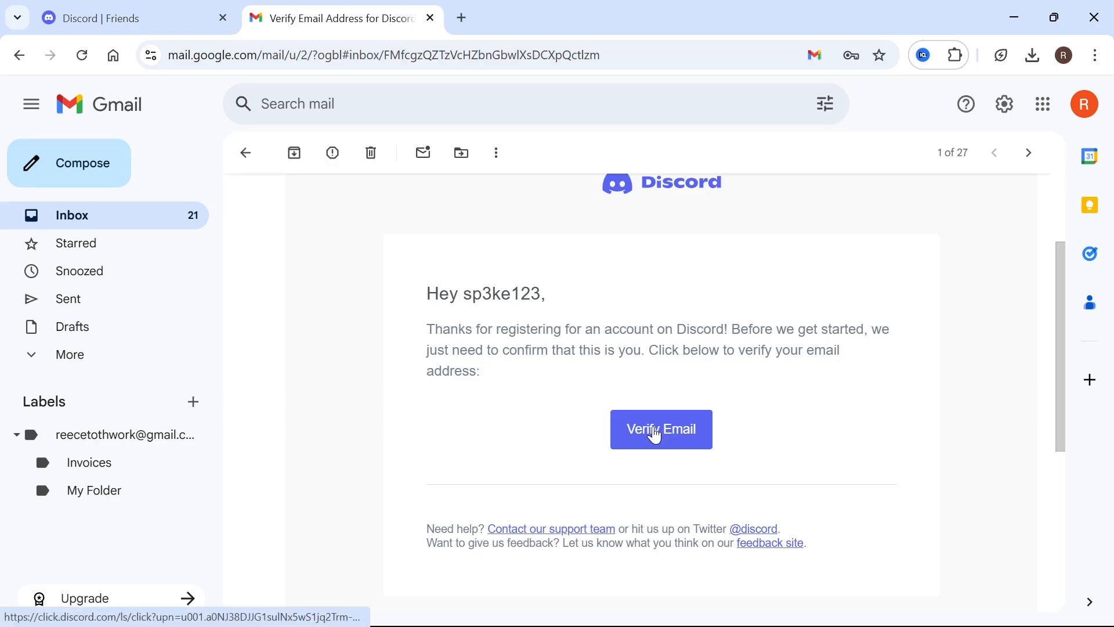
click(661, 429)
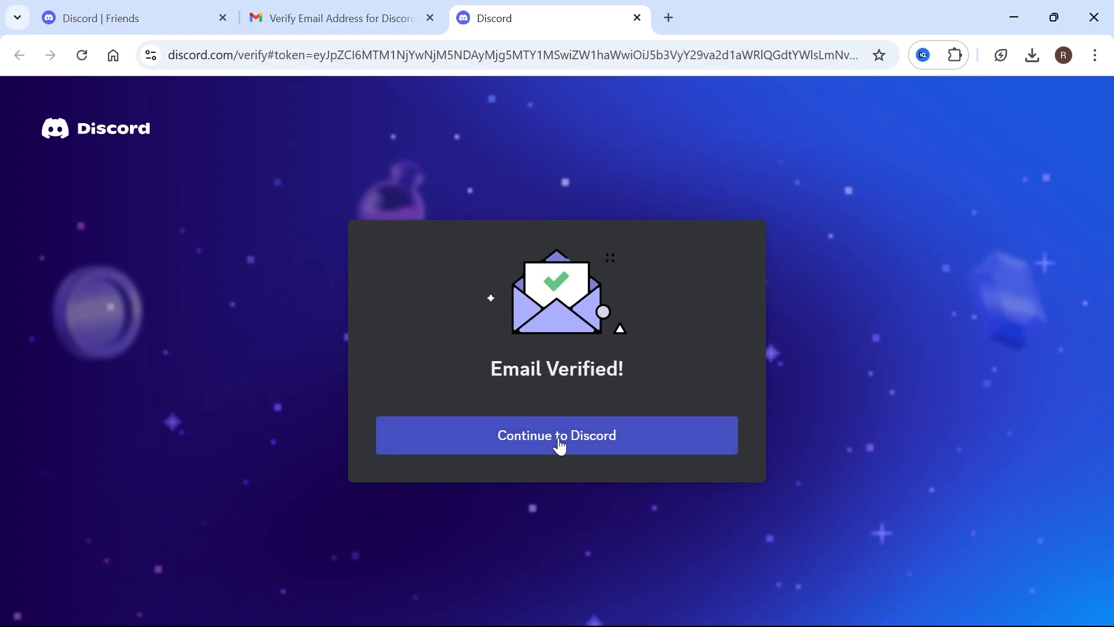
- Continue to Discord from the 'Email Verified!' page
click(557, 435)
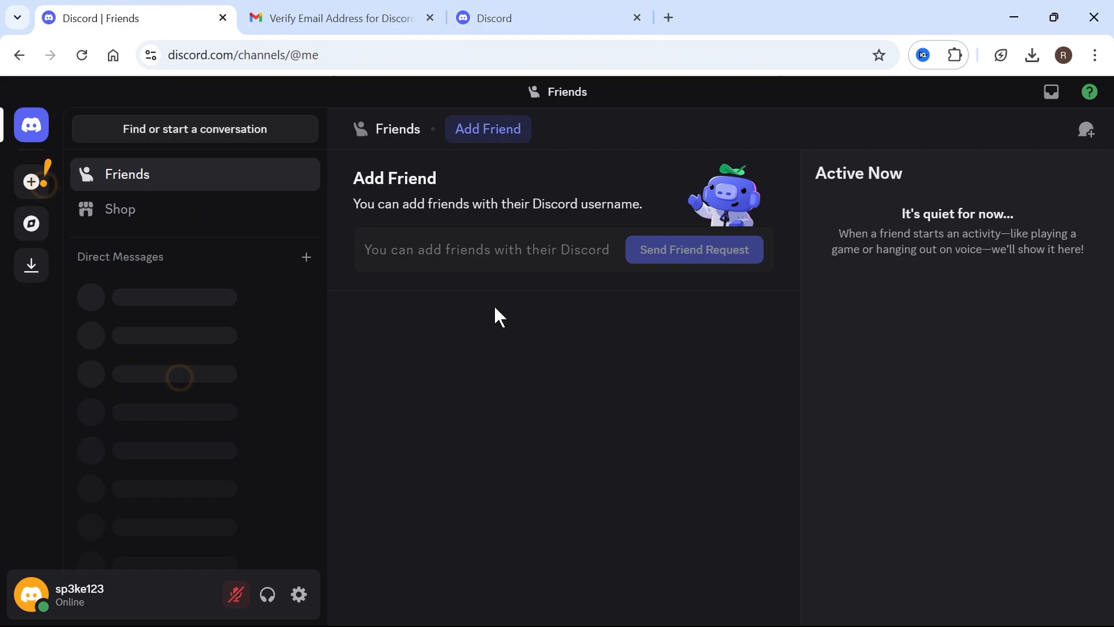